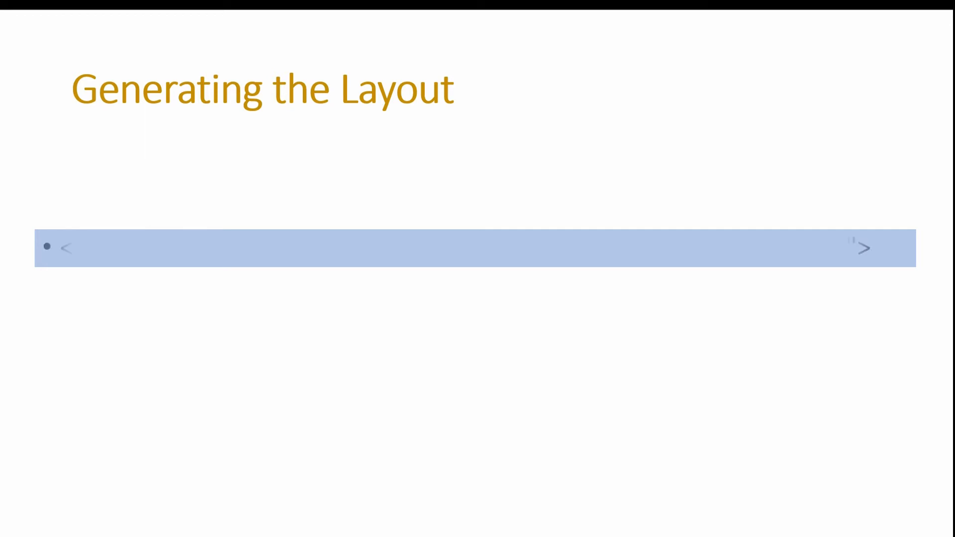
- Advance the slideshow to reveal the first bullet on the 'Generating the Layout' slide
click(868, 247)
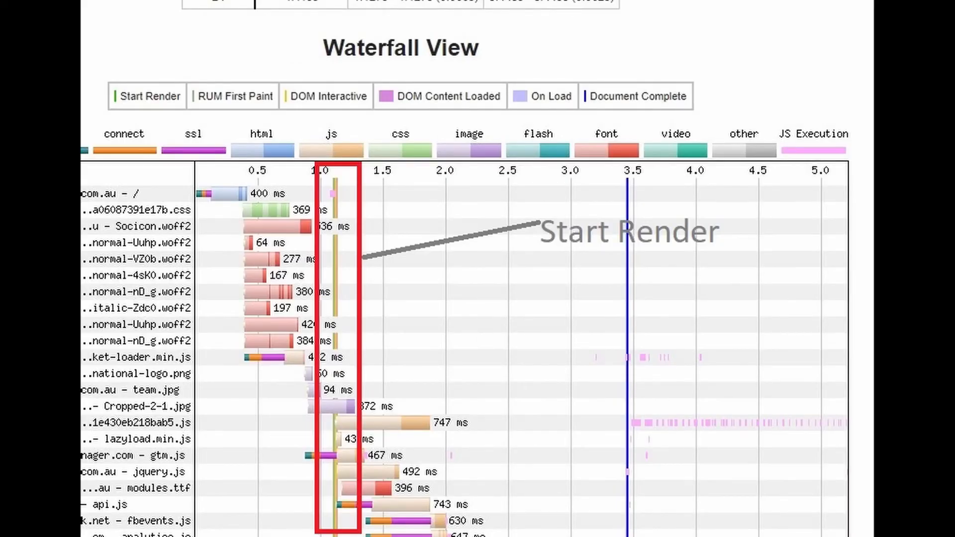